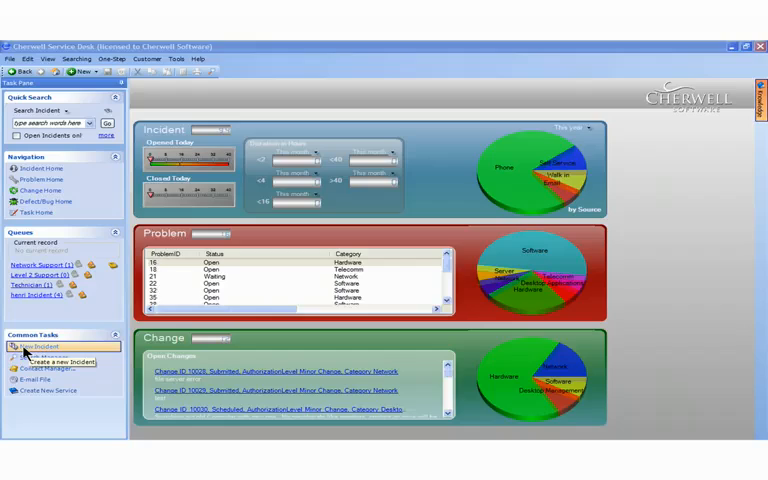
Create a new incident record (Incident 10362) from Common Tasks
left_click(40, 346)
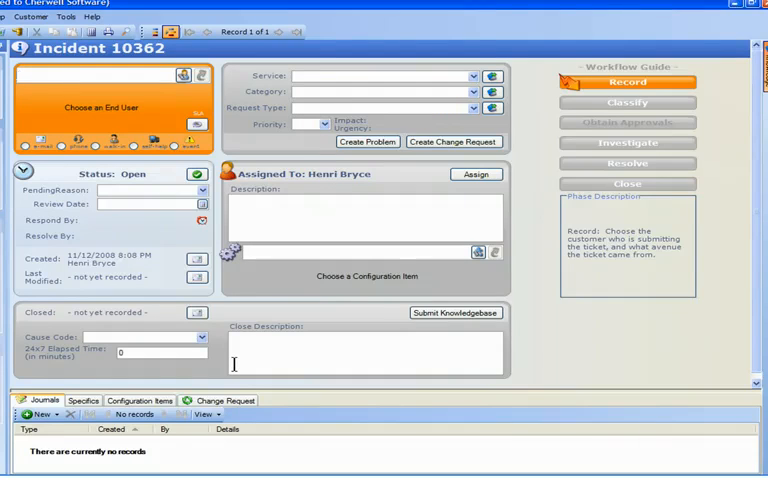
mouse_move(546, 82)
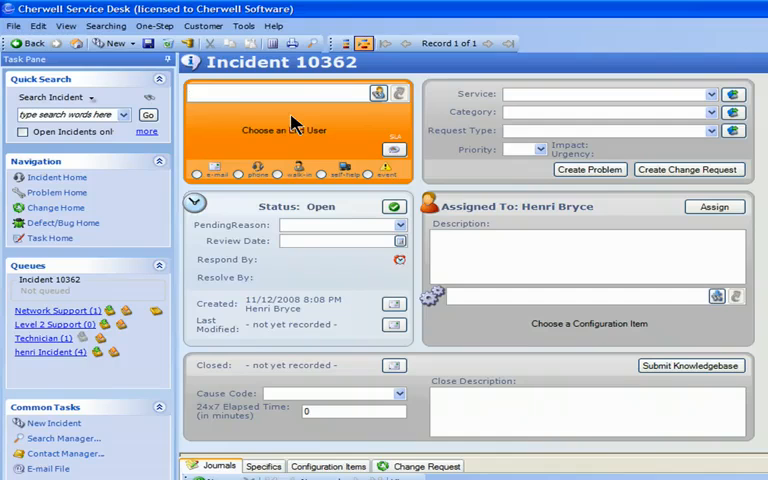
type("bbobson")
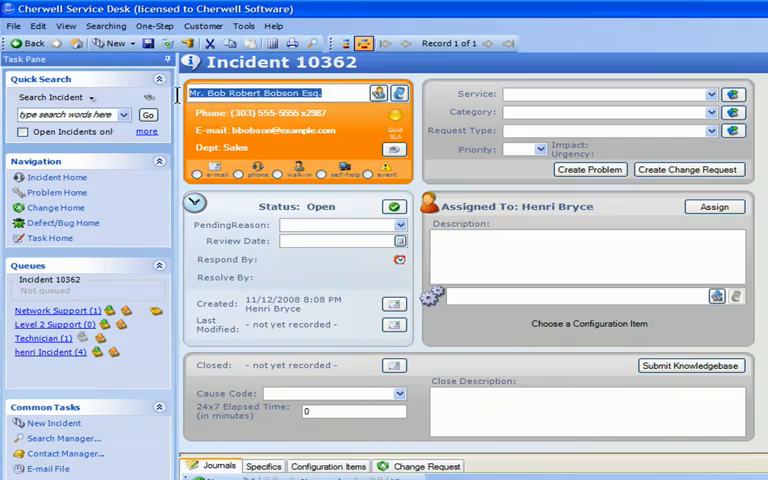
type("flip")
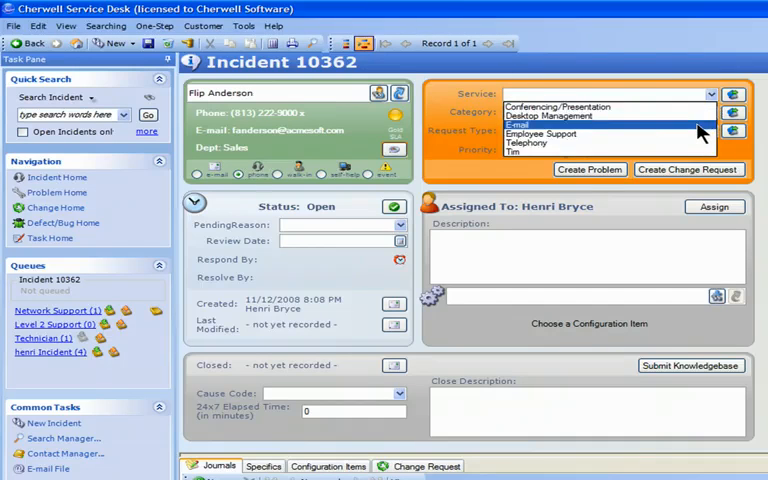
Classify the incident with Service Email, Category Server and an outage request type
left_click(516, 124)
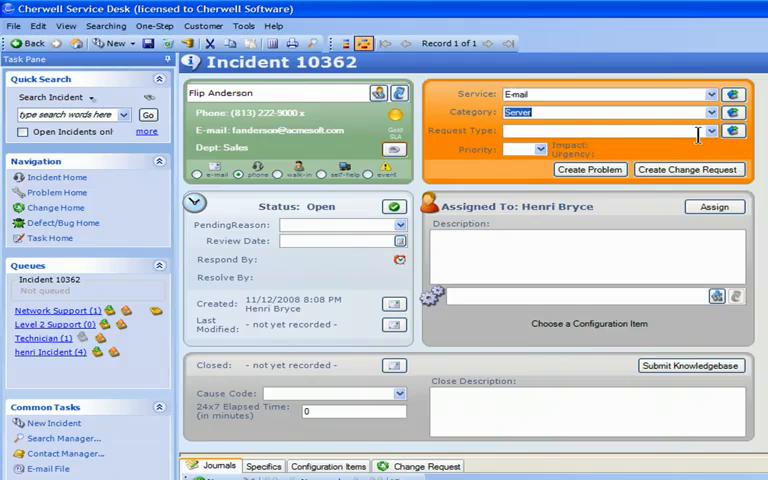
mouse_move(704, 136)
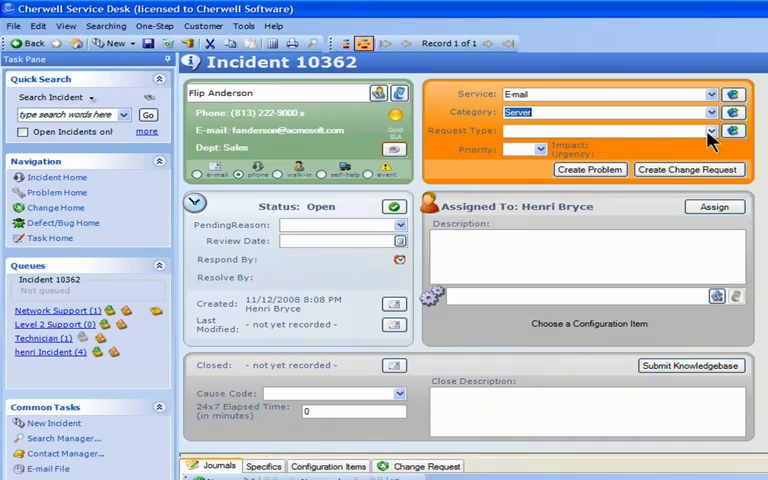
left_click(710, 132)
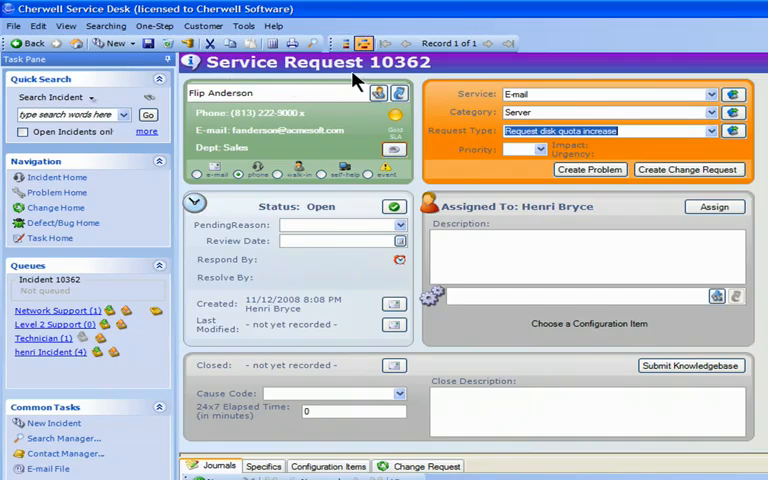
mouse_move(712, 148)
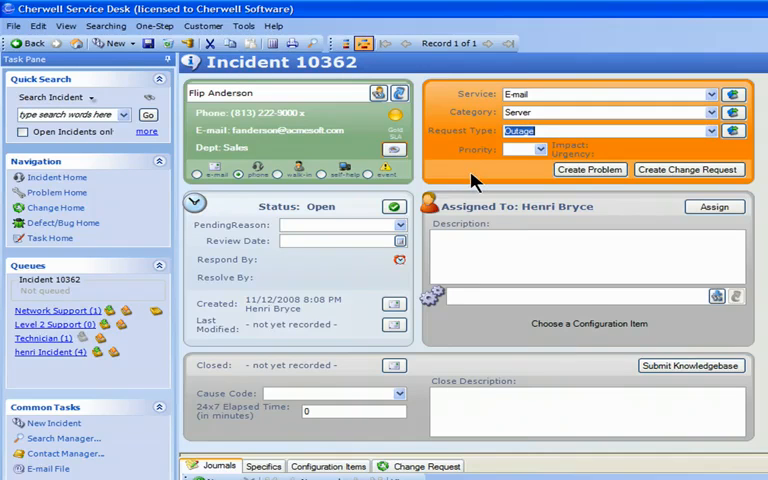
mouse_move(556, 192)
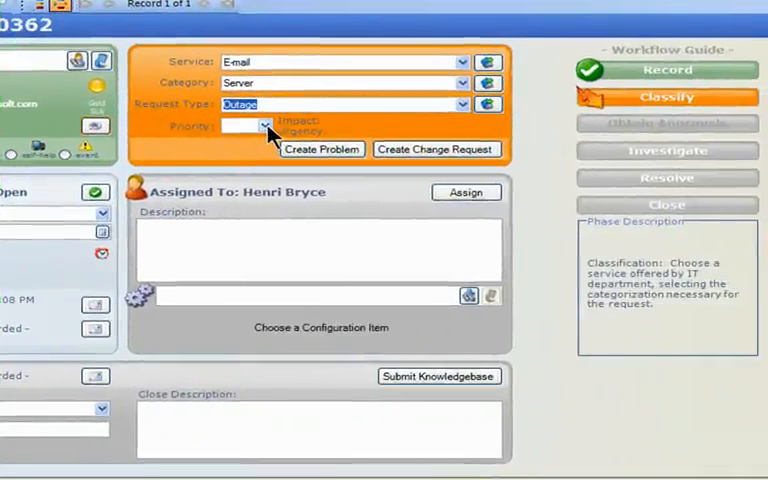
Set the incident priority to 2 so urgency shows High
left_click(264, 126)
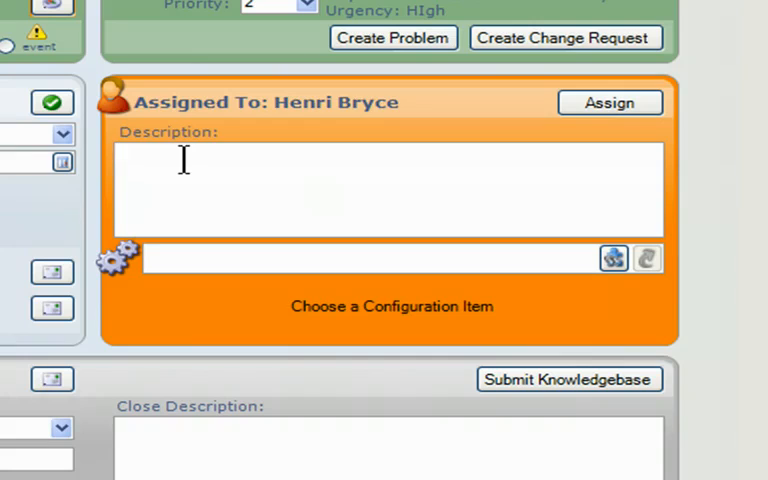
Enter the description "E-mail is sporadic", correcting the misspelling via spelling suggestions
type("E-mail is")
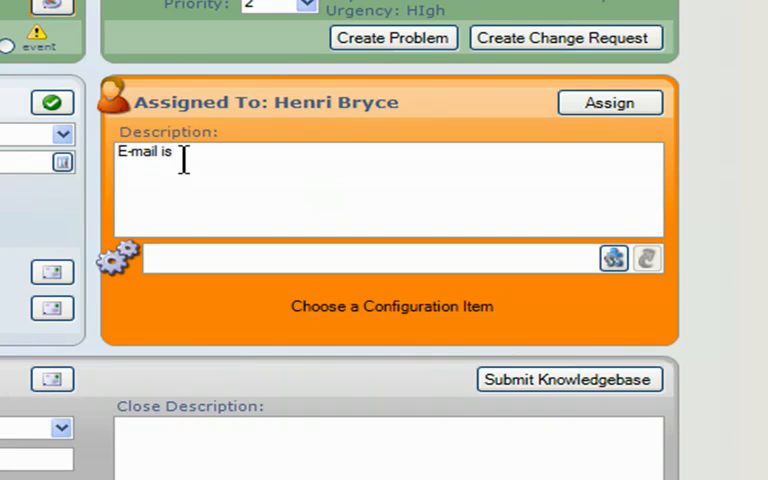
type("stop")
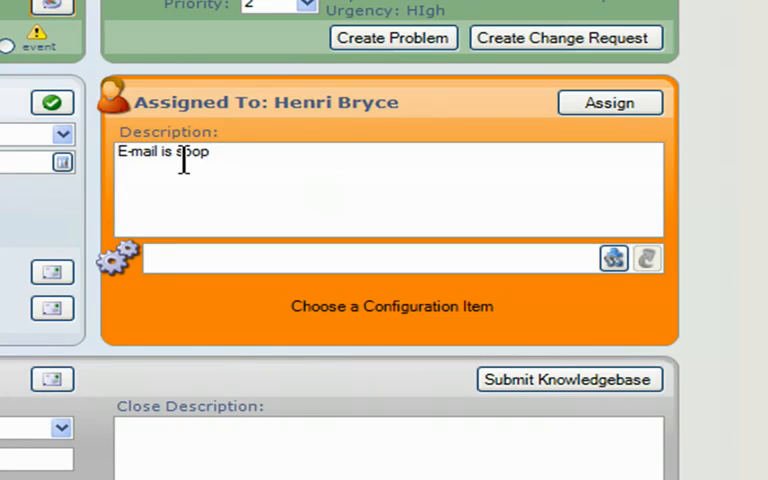
type("radic")
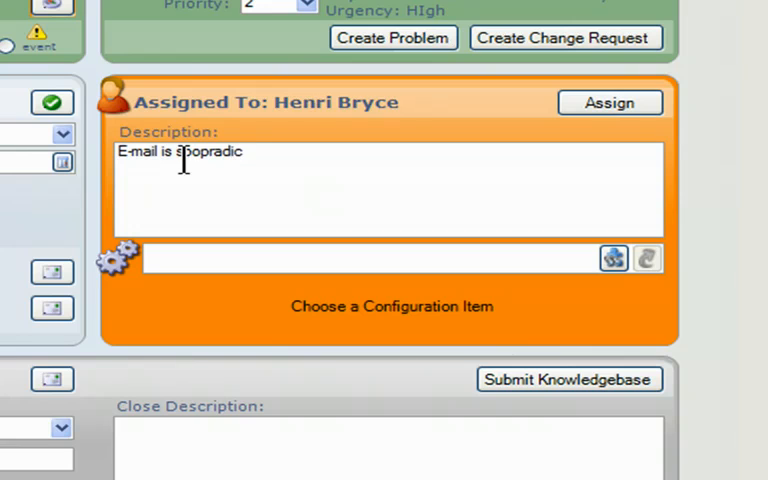
right_click(200, 152)
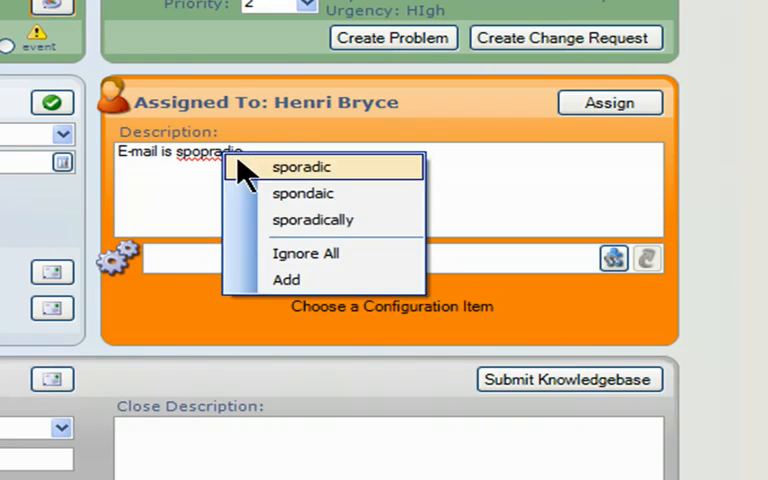
left_click(300, 168)
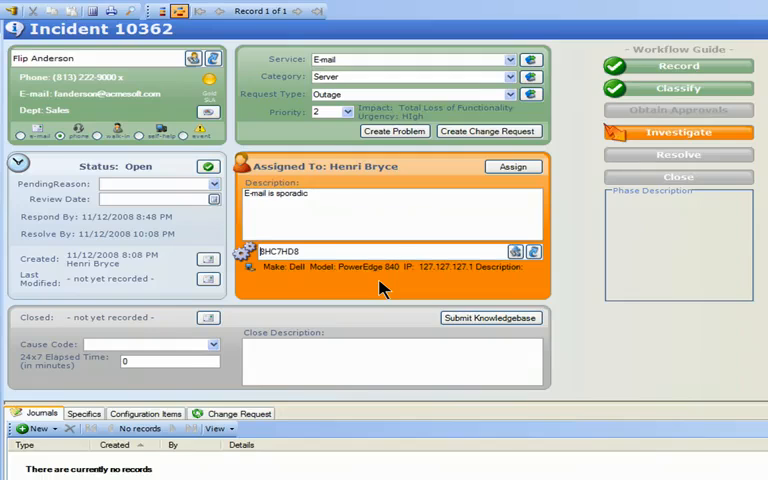
mouse_move(512, 168)
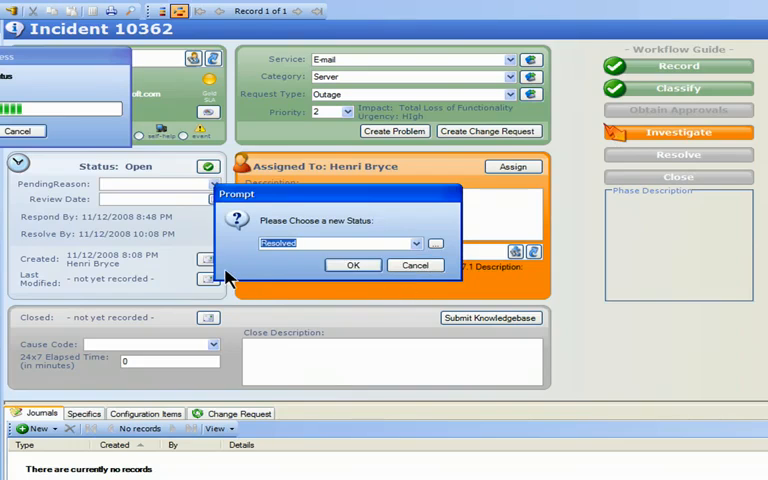
Resolve the incident with cause code Outage and close note "Server was temporarily down"
left_click(352, 264)
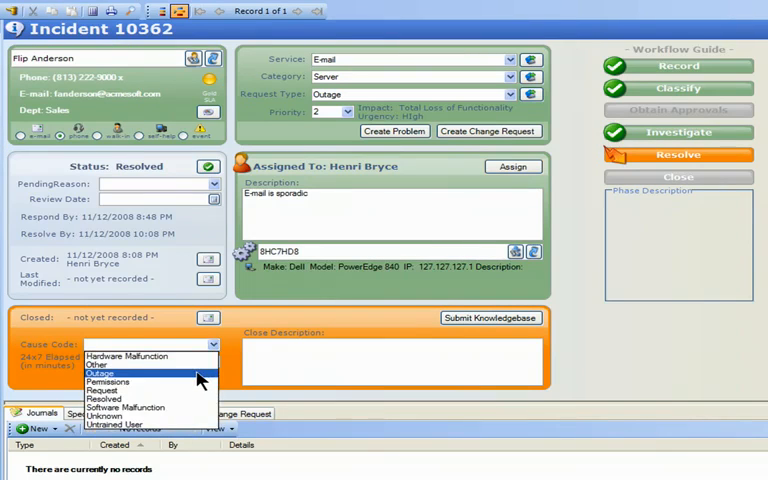
left_click(96, 372)
type("Server was temporarily down")
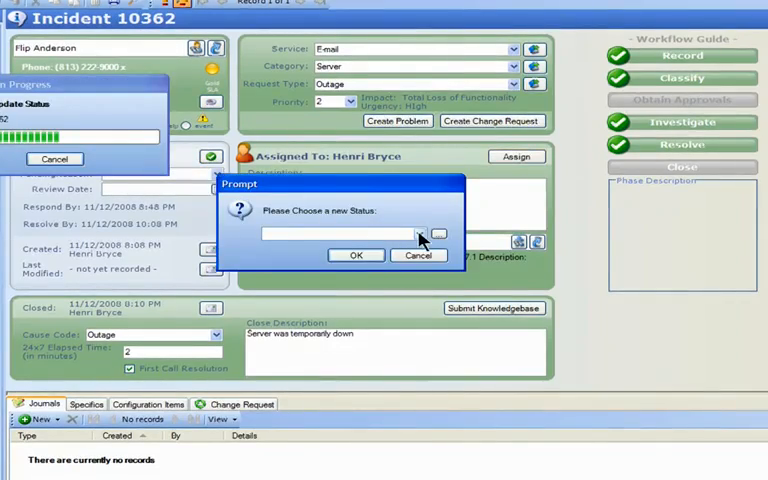
Reopen the resolved incident by accepting the new status prompt
left_click(356, 256)
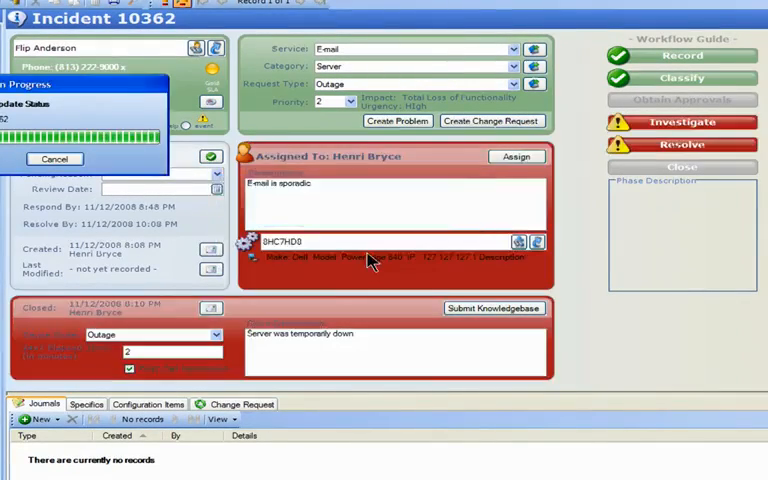